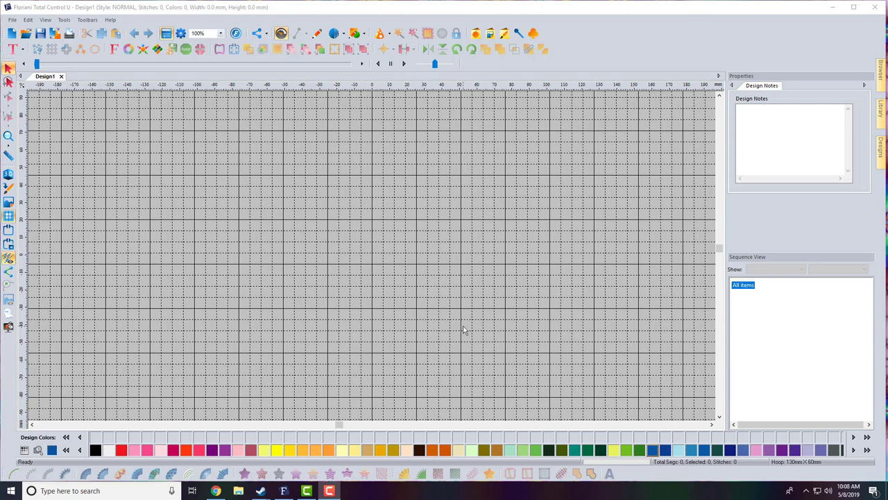
pyautogui.moveTo(347, 238)
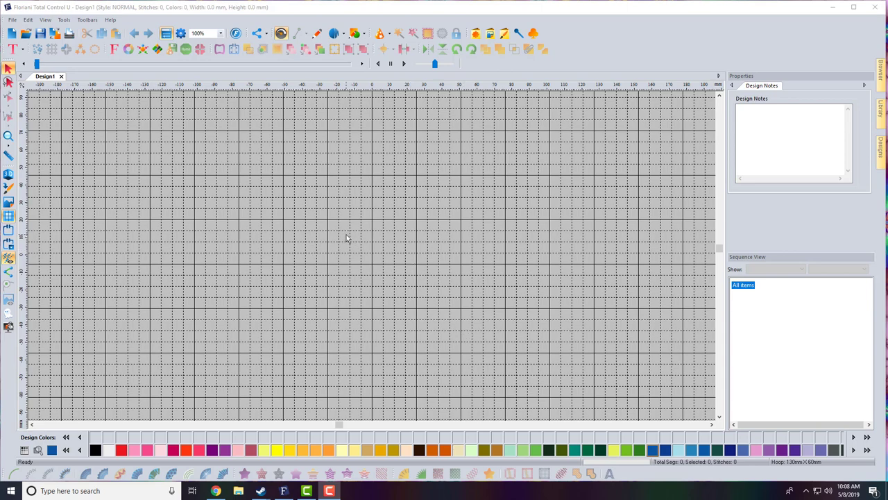
pyautogui.moveTo(252, 194)
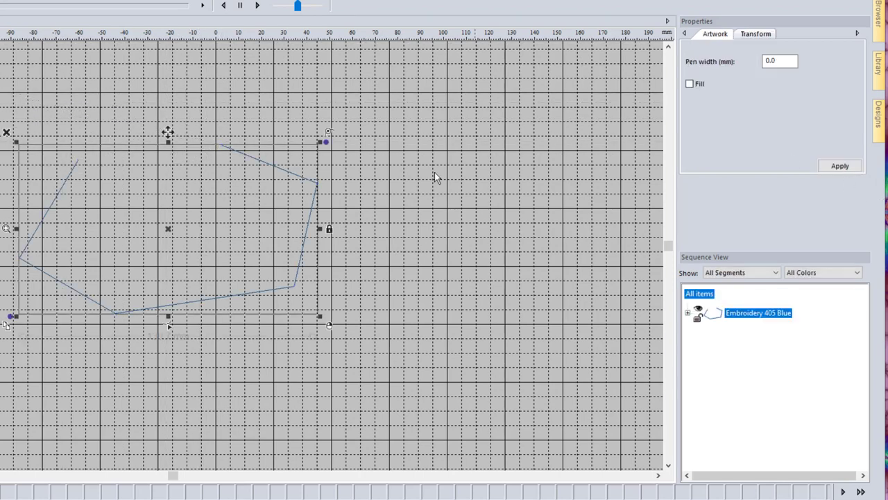
pyautogui.moveTo(216, 193)
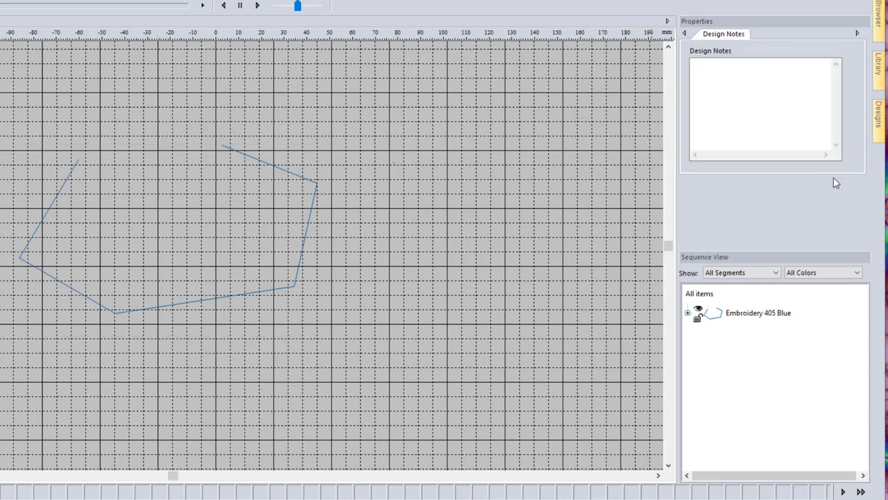
pyautogui.moveTo(836, 177)
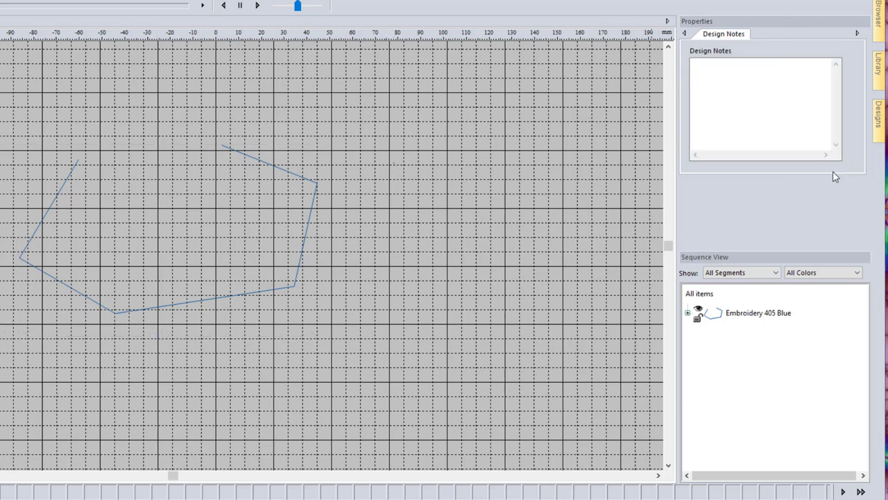
pyautogui.moveTo(567, 215)
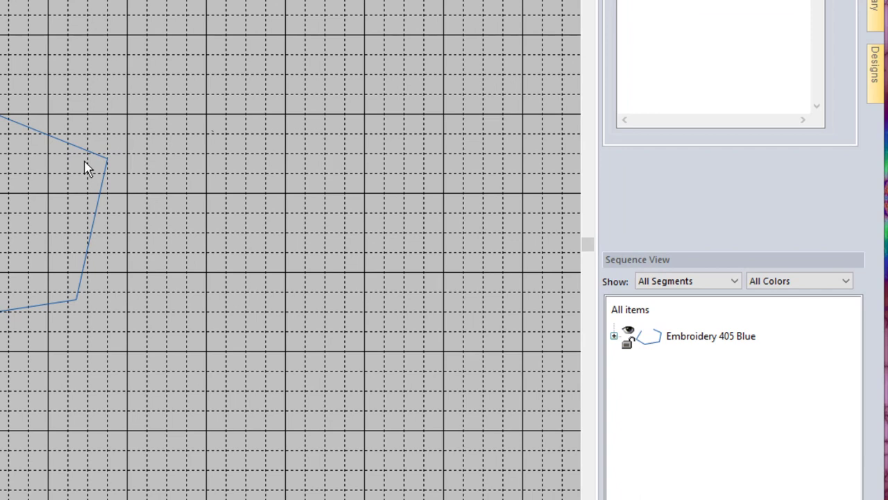
pyautogui.moveTo(103, 211)
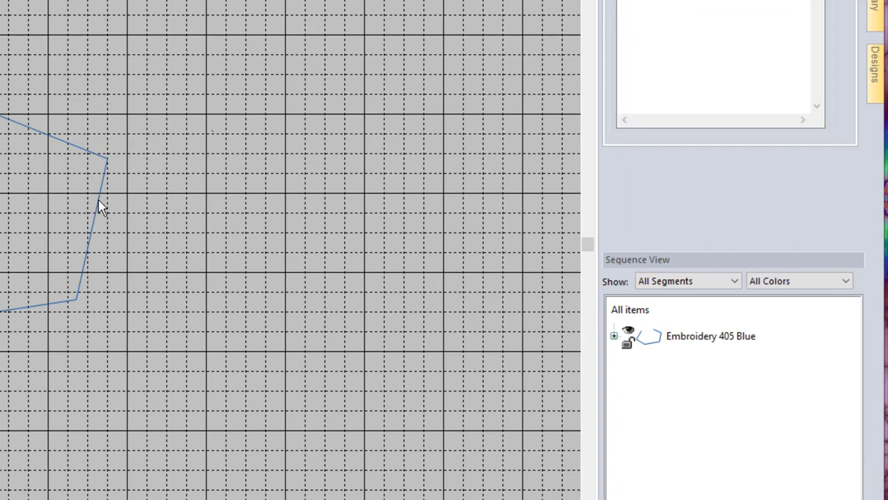
# Step: Select the blue artwork outline on the design grid for point editing
pyautogui.click(710, 335)
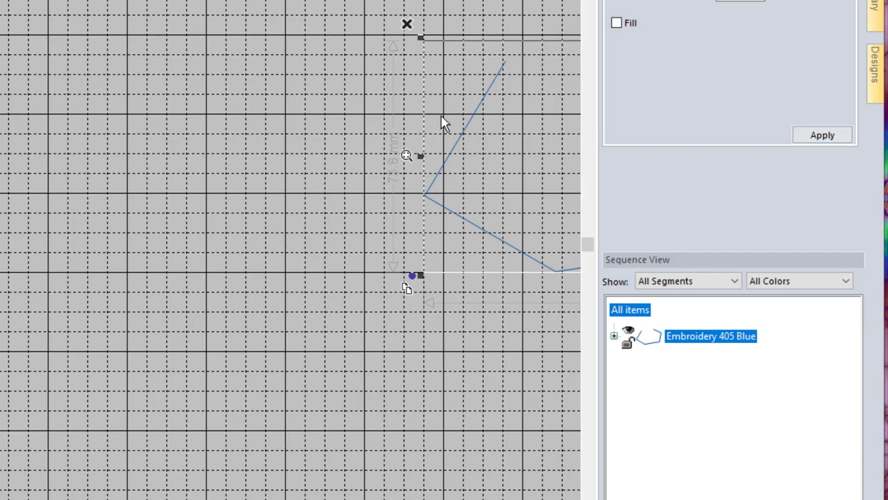
pyautogui.moveTo(446, 97)
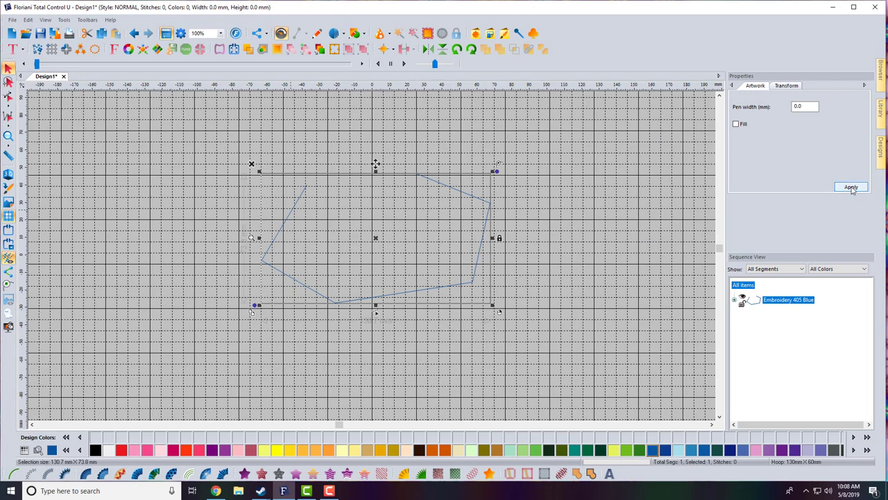
pyautogui.moveTo(844, 200)
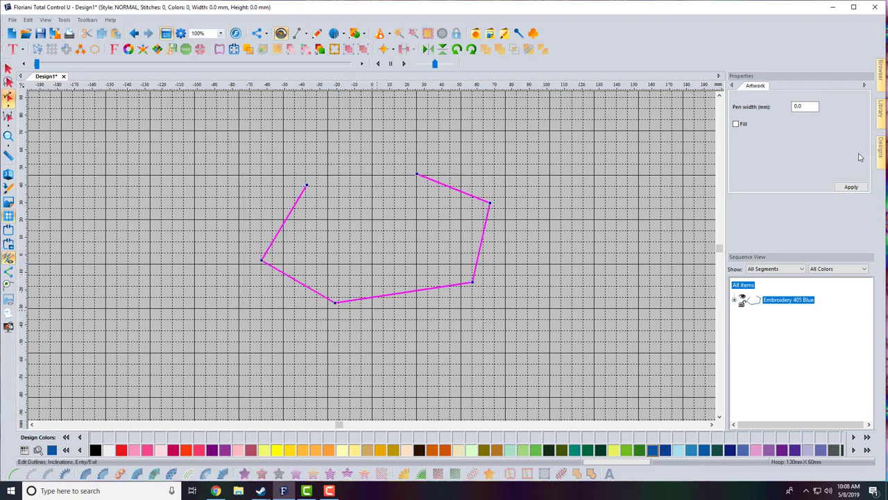
pyautogui.moveTo(816, 167)
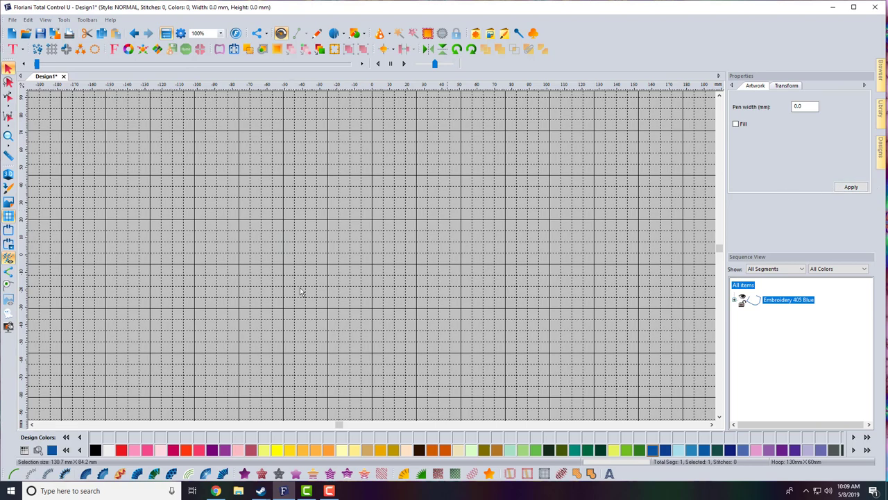
pyautogui.moveTo(286, 207)
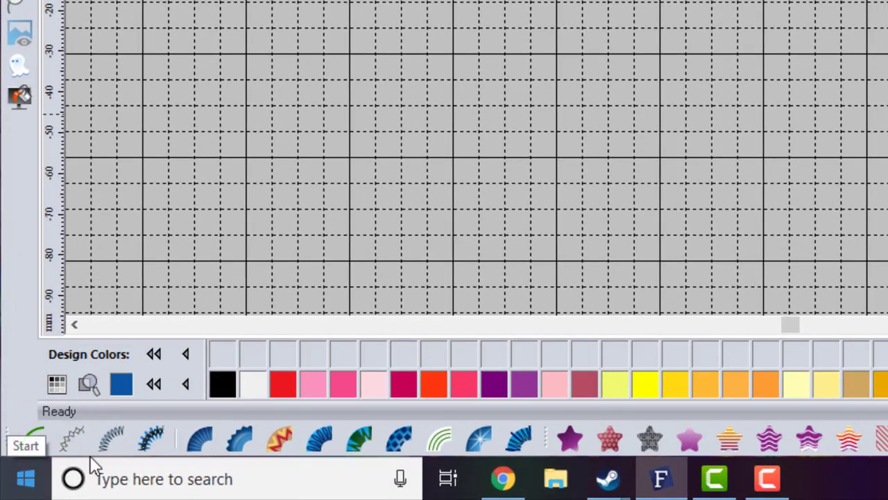
# Step: Search the Start menu for 'mouse' to reach the mouse settings
pyautogui.click(11, 475)
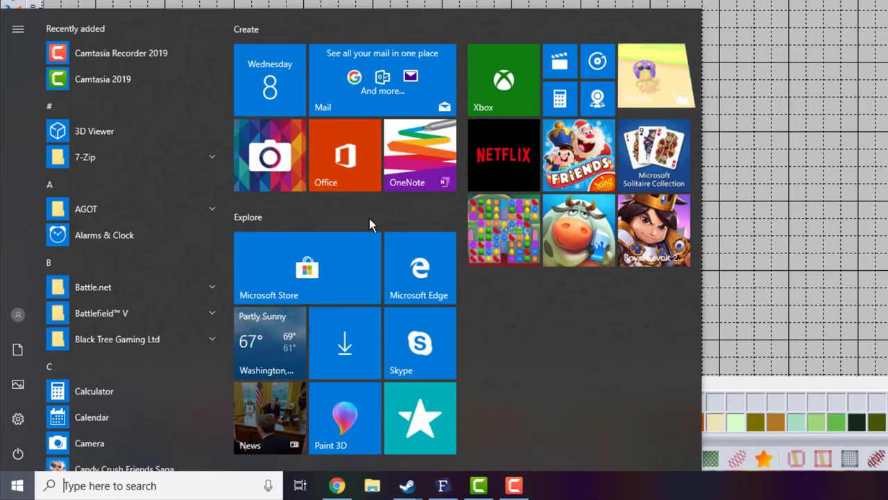
pyautogui.write('m')
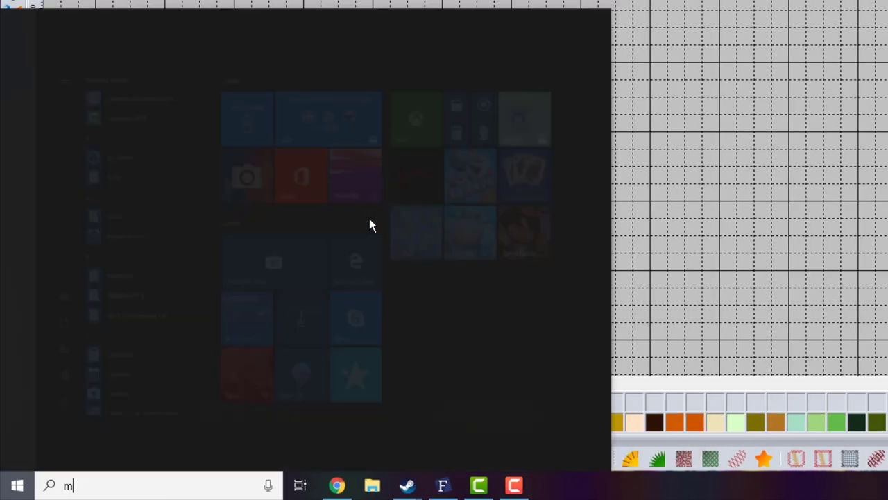
pyautogui.write('ouse')
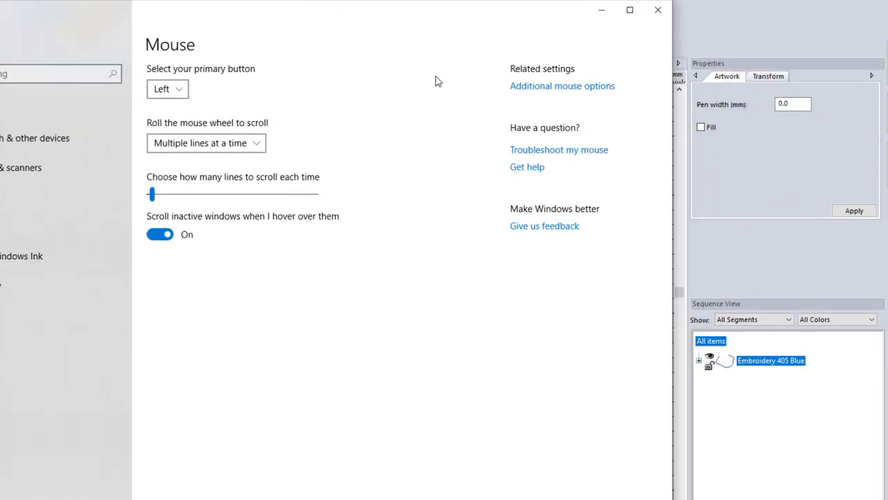
pyautogui.moveTo(567, 91)
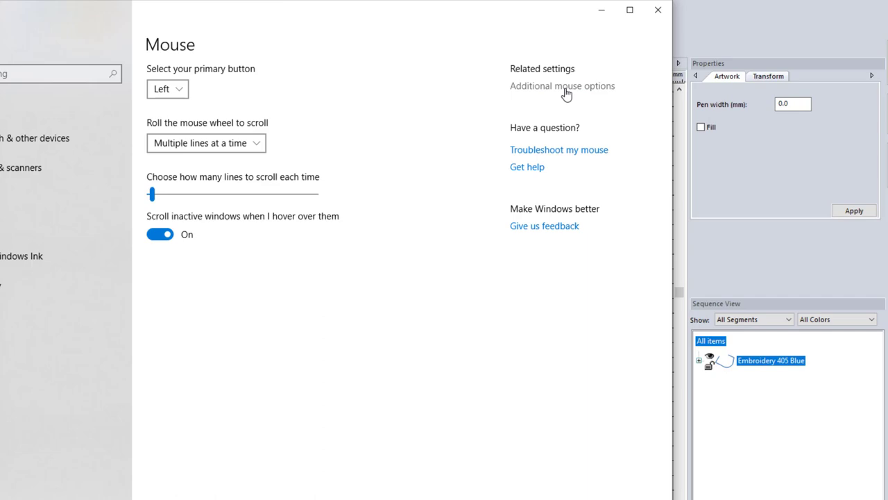
# Step: Open Additional mouse options to reach the classic Mouse Properties dialog
pyautogui.click(563, 87)
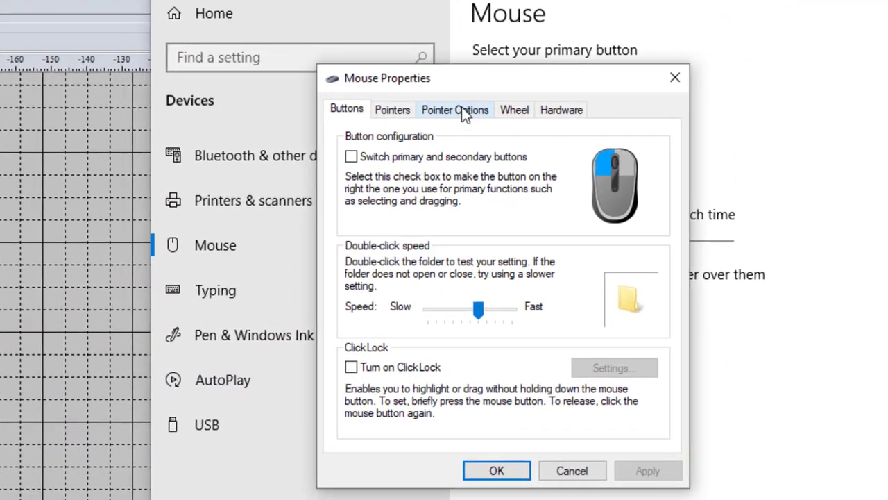
# Step: In Pointer Options, untick Snap To so the pointer no longer jumps to default buttons
pyautogui.click(455, 108)
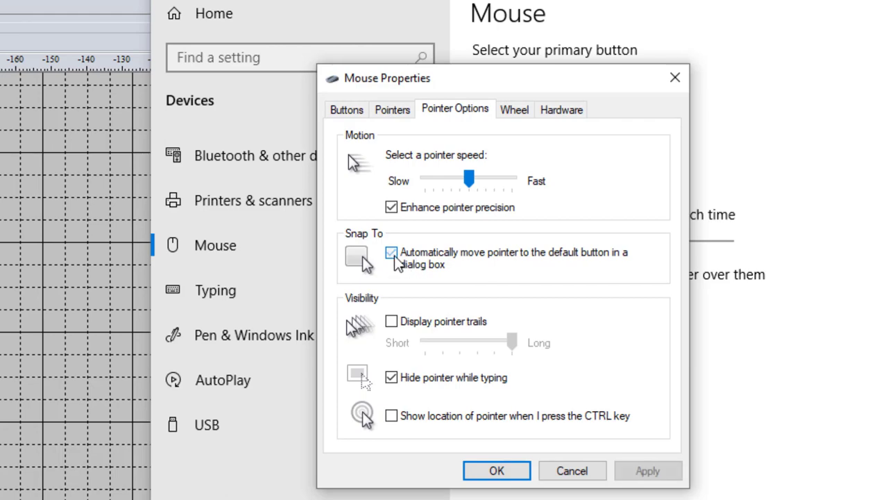
pyautogui.click(497, 471)
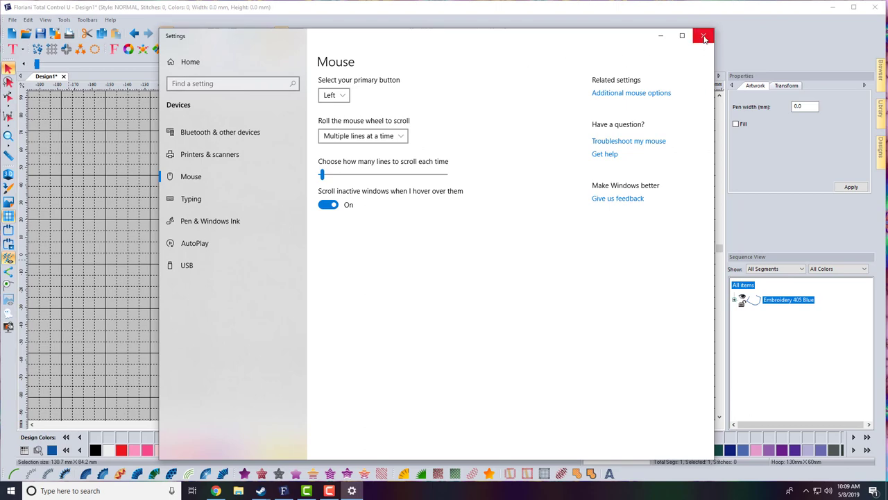
# Step: Close Windows Settings and select the blue artwork outline in Total Control U
pyautogui.click(702, 39)
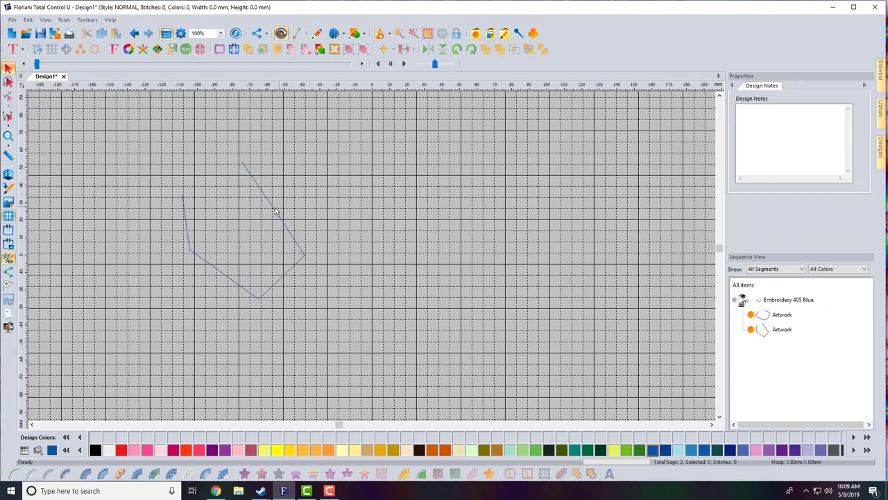
pyautogui.click(782, 330)
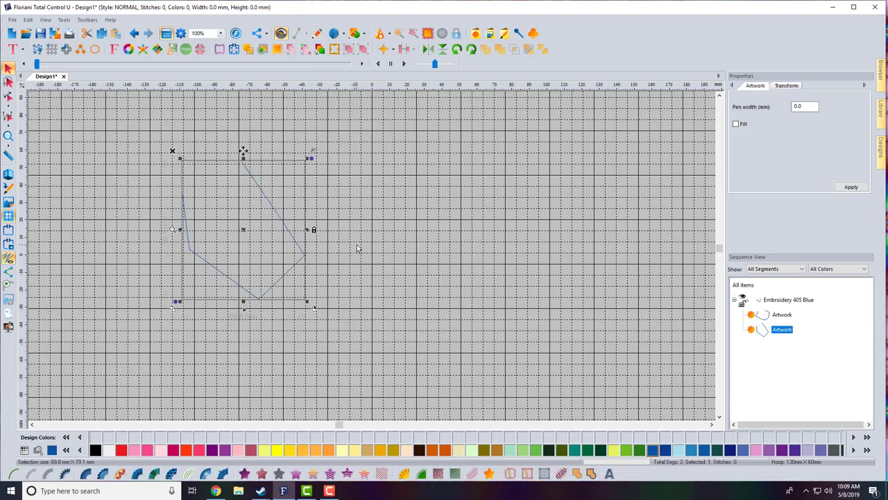